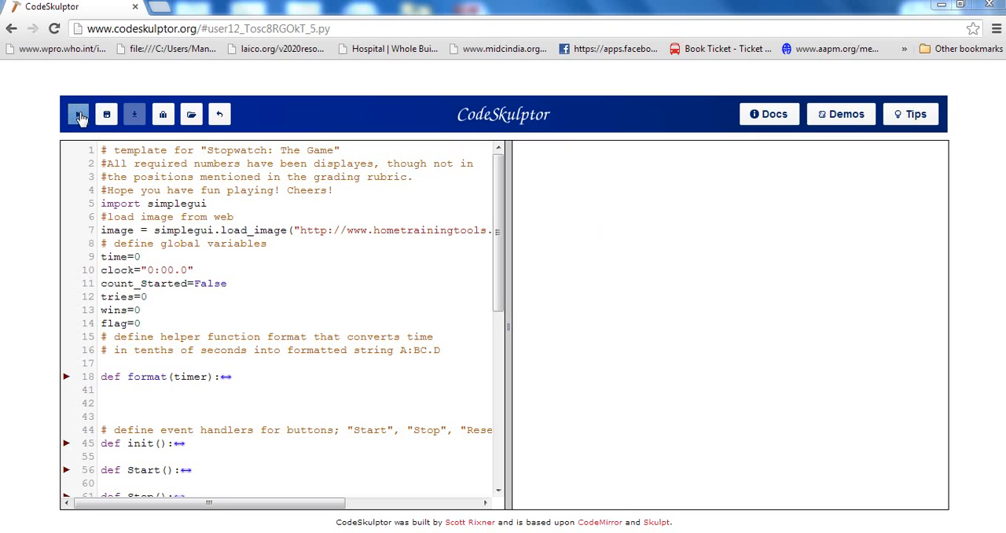
# - Run the Stopwatch code so the game frame opens at 0:00.0 with 0/0 and 0%
pyautogui.click(78, 113)
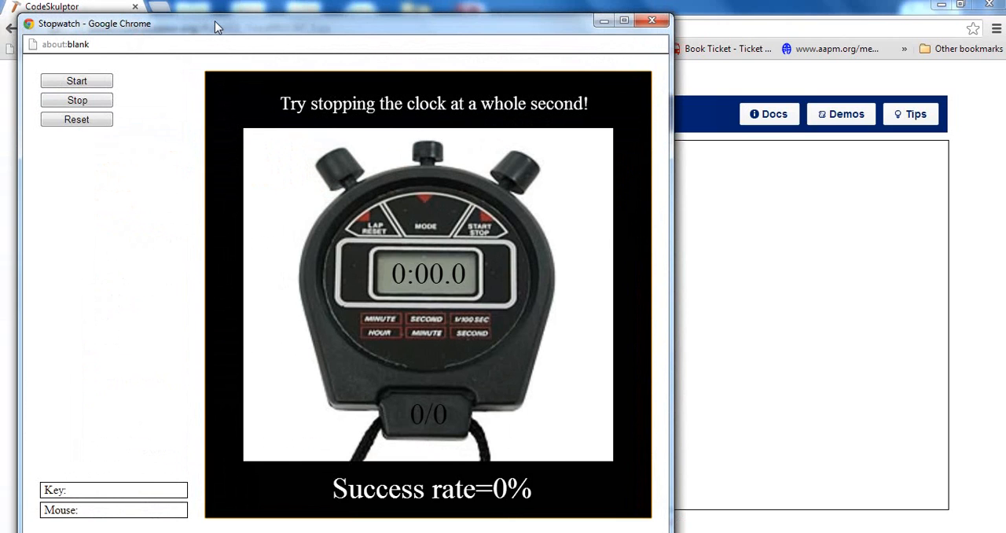
pyautogui.moveTo(176, 69)
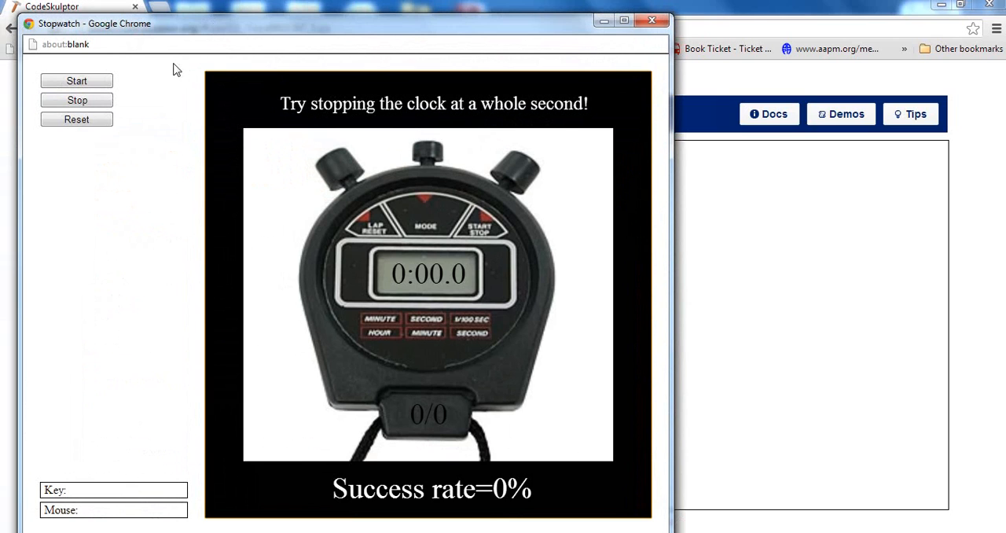
pyautogui.moveTo(479, 443)
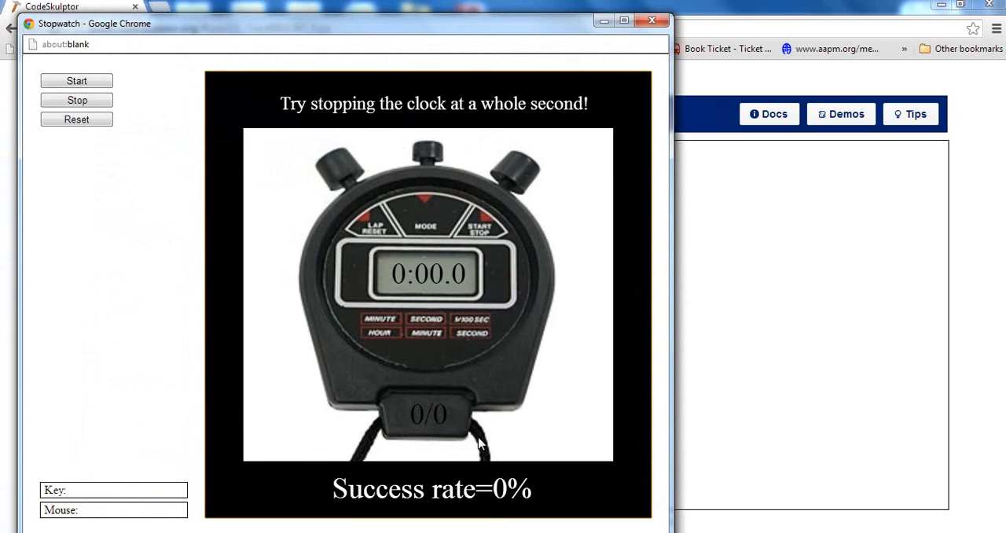
pyautogui.moveTo(622, 240)
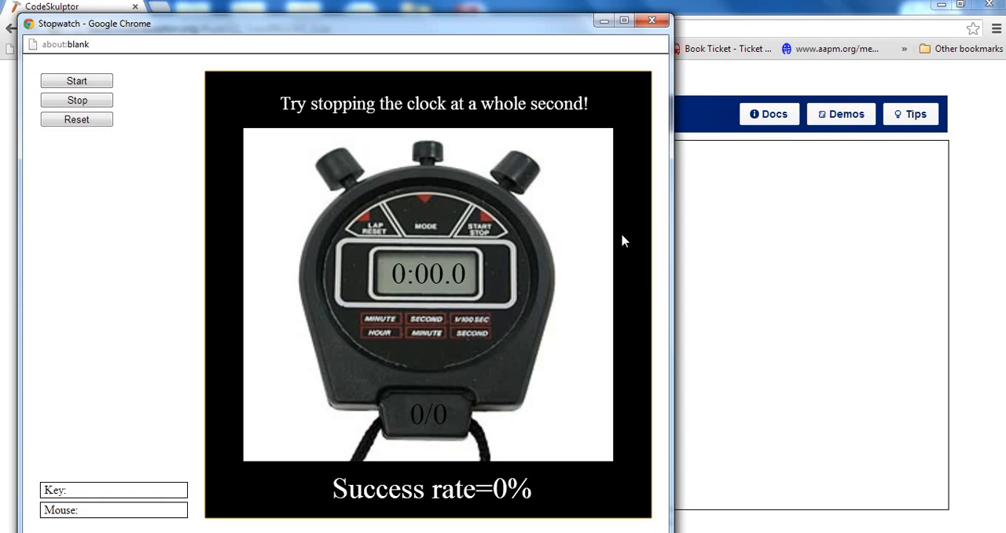
pyautogui.moveTo(596, 283)
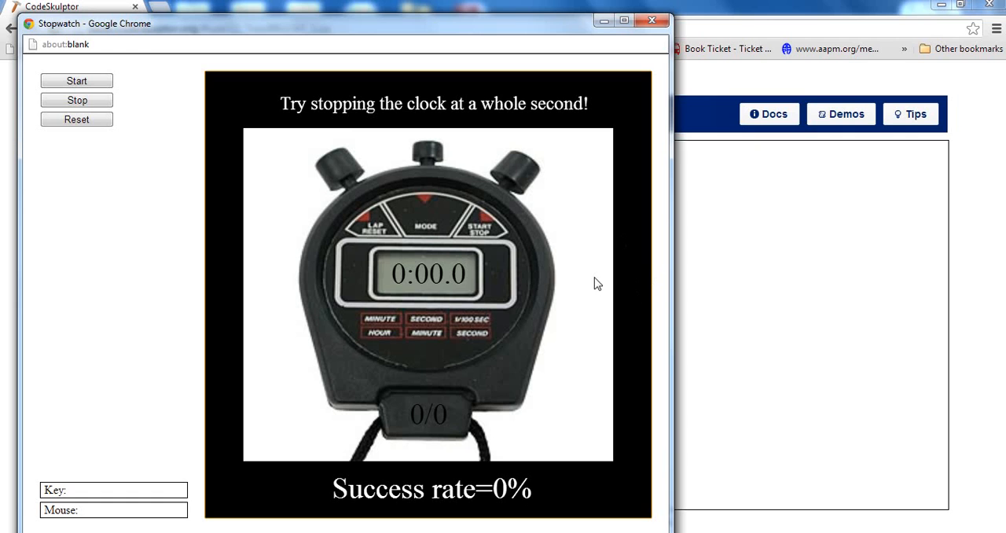
pyautogui.moveTo(578, 286)
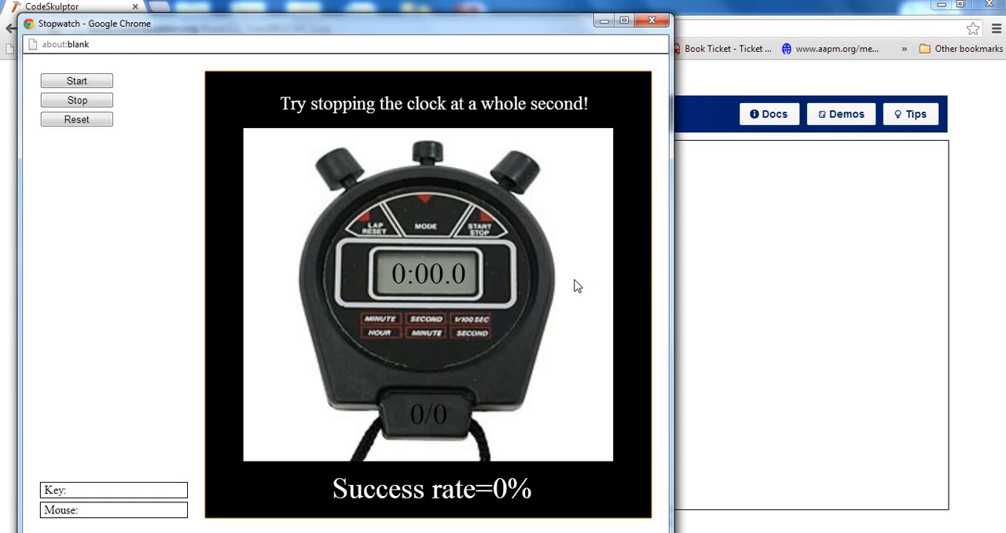
pyautogui.moveTo(292, 258)
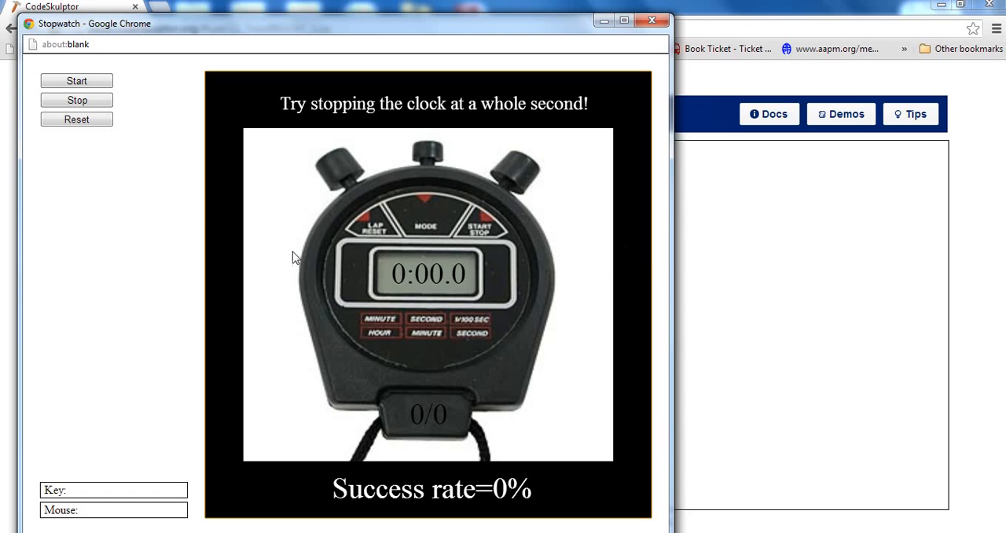
pyautogui.moveTo(553, 302)
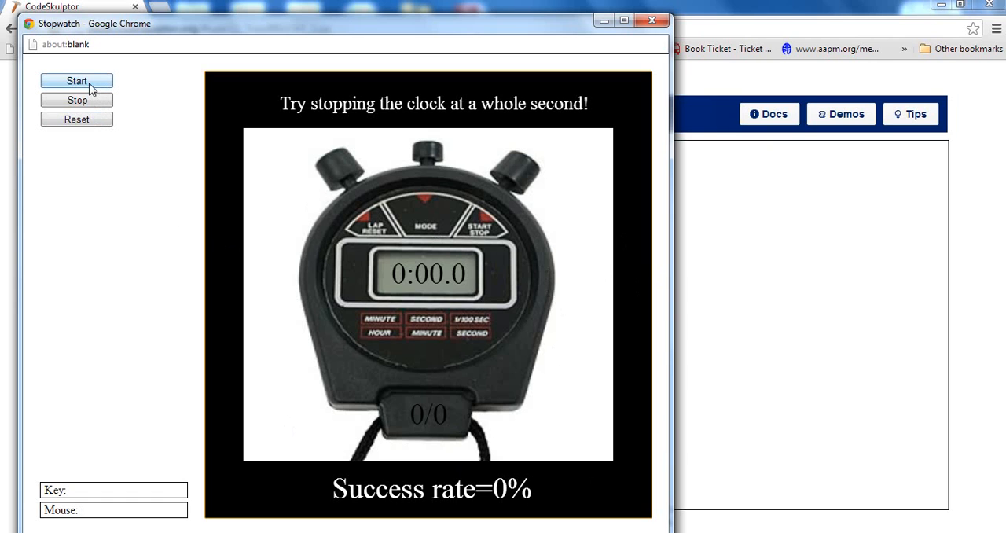
# - Start the clock and stop it four times, reaching 0:10.9 with a 2/4 score (50%)
pyautogui.click(75, 80)
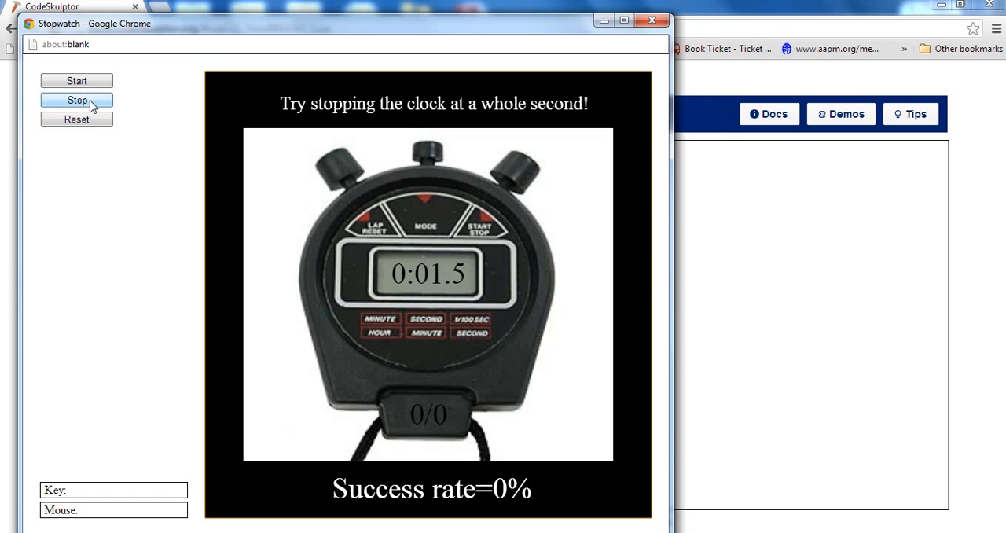
pyautogui.click(76, 101)
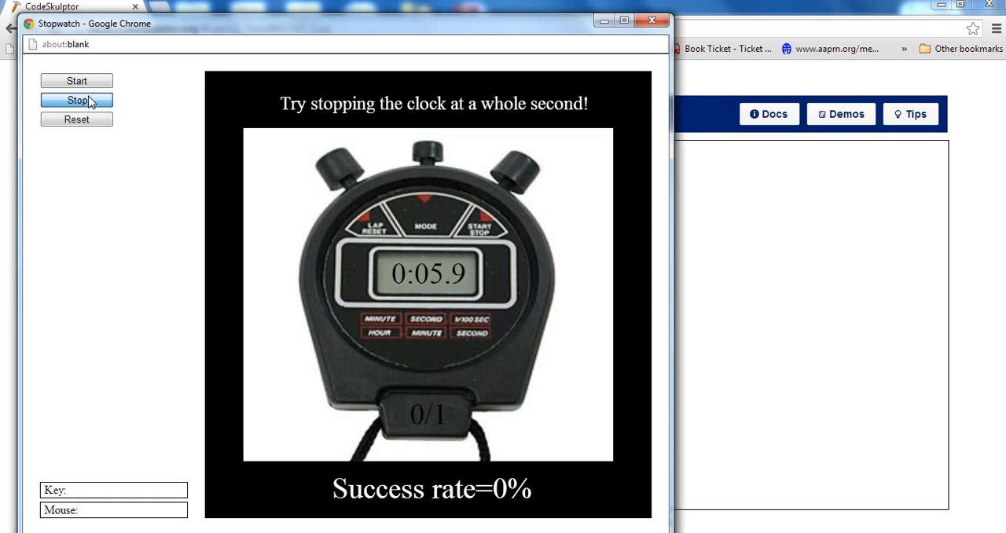
pyautogui.click(76, 101)
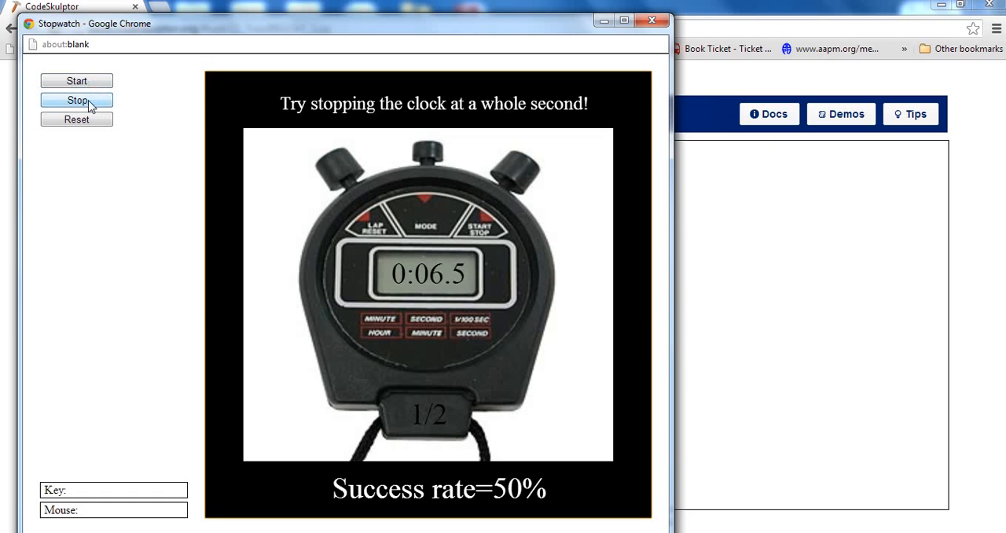
pyautogui.click(75, 101)
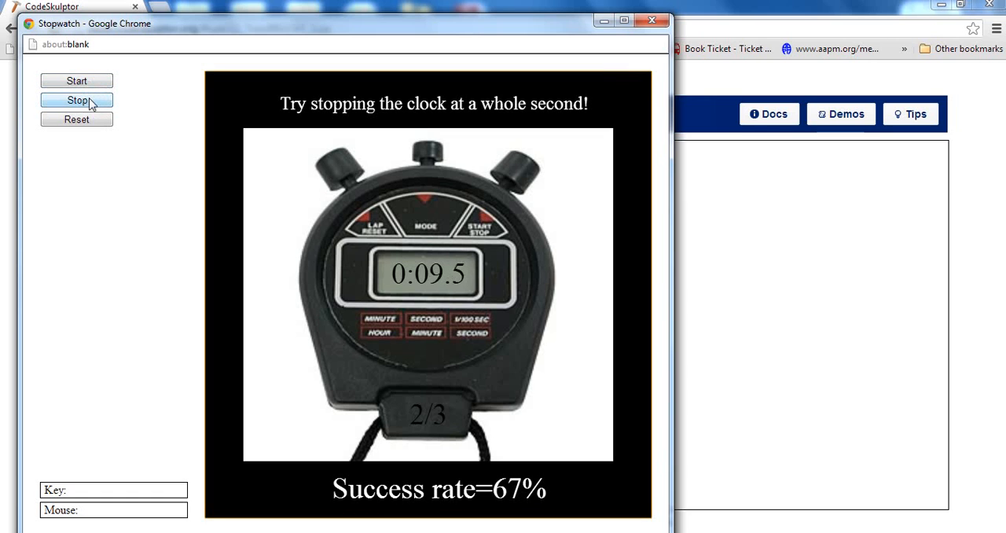
pyautogui.click(75, 101)
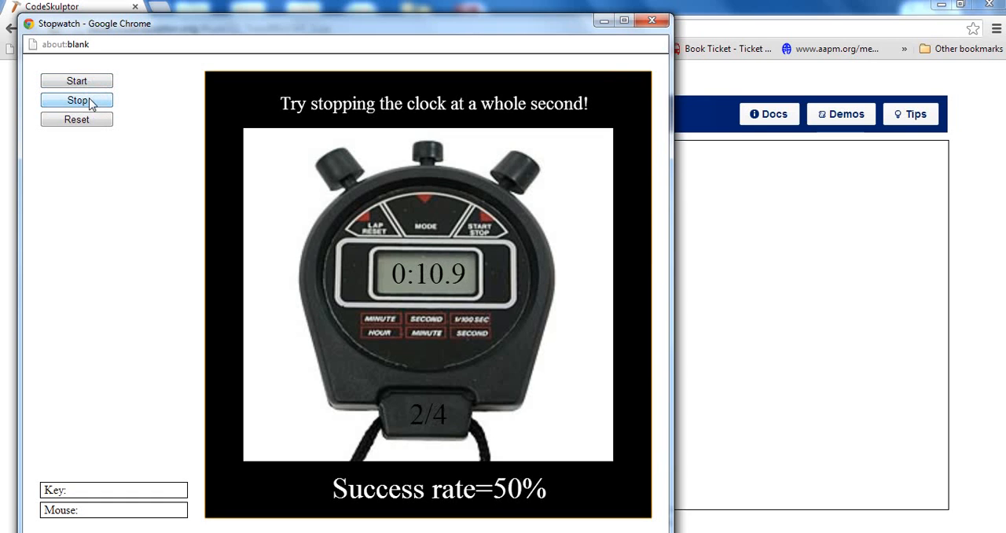
pyautogui.moveTo(76, 119)
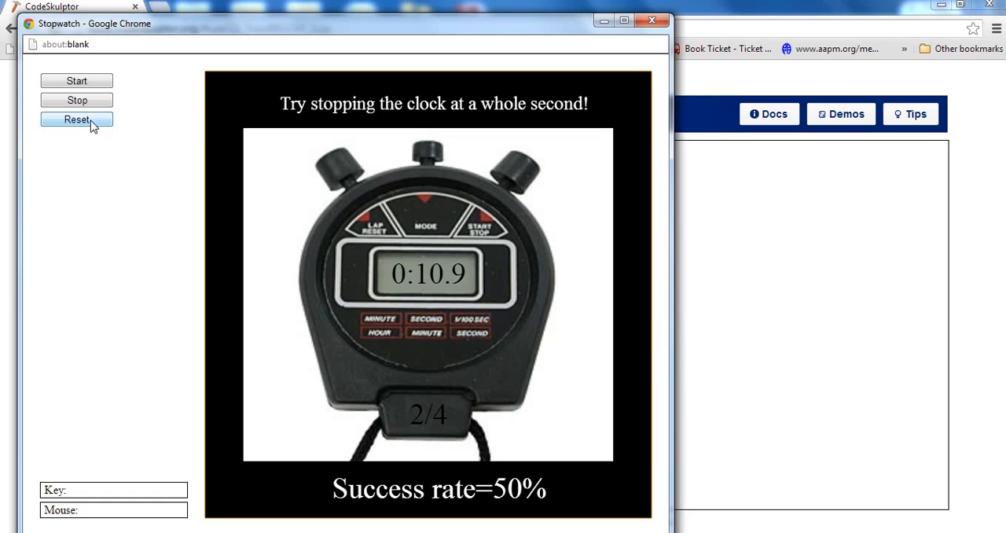
# - Reset the stopwatch to 0:00.0 with a 0/0 score and 0% success rate
pyautogui.click(76, 119)
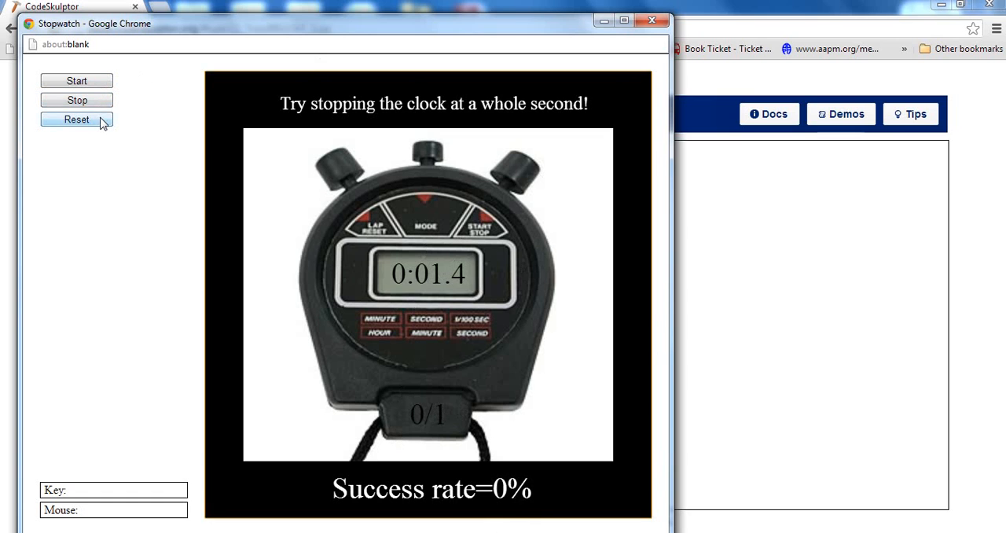
pyautogui.click(75, 119)
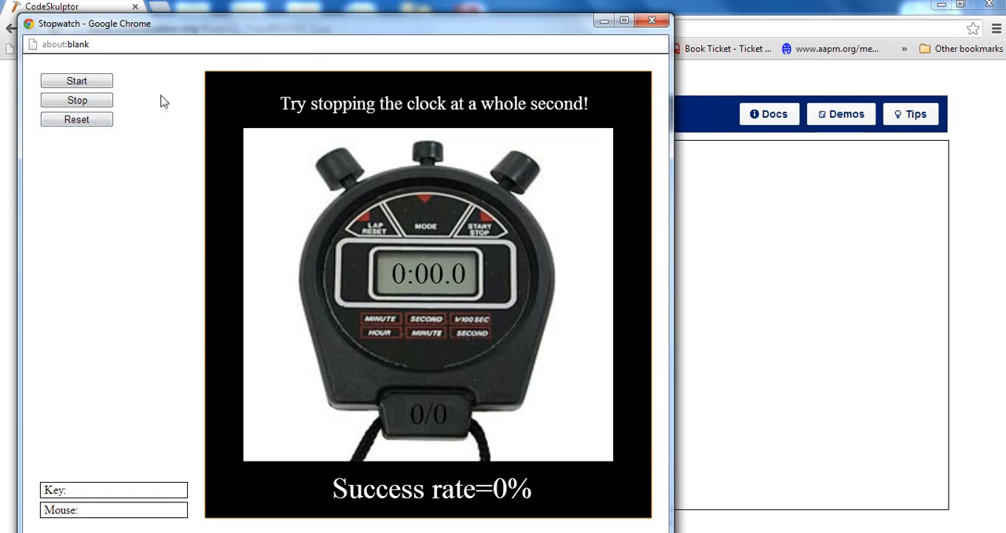
pyautogui.moveTo(525, 431)
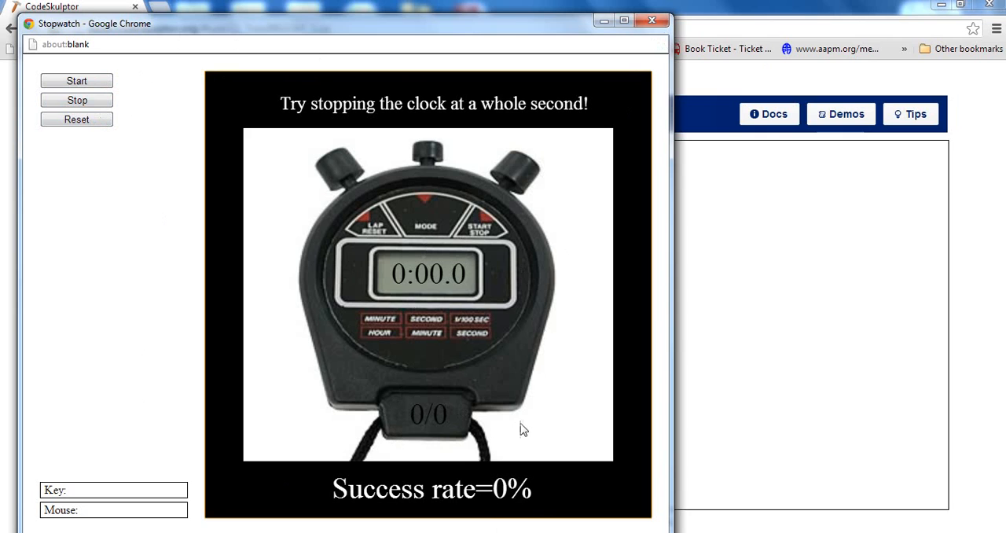